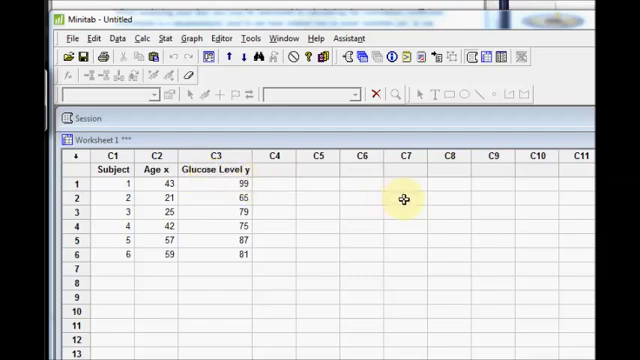
mouse_move(384, 144)
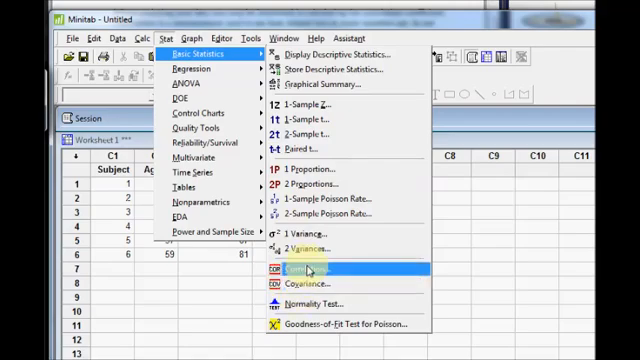
left_click(308, 268)
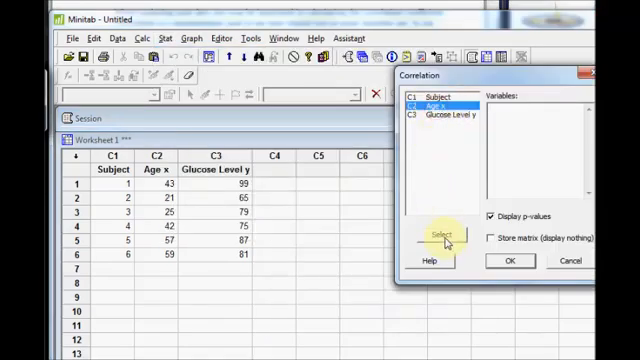
left_click(438, 234)
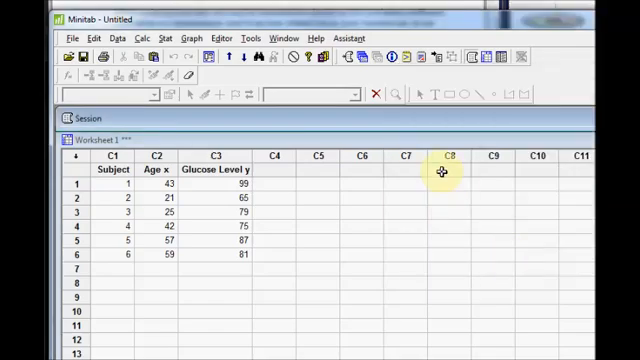
mouse_move(416, 130)
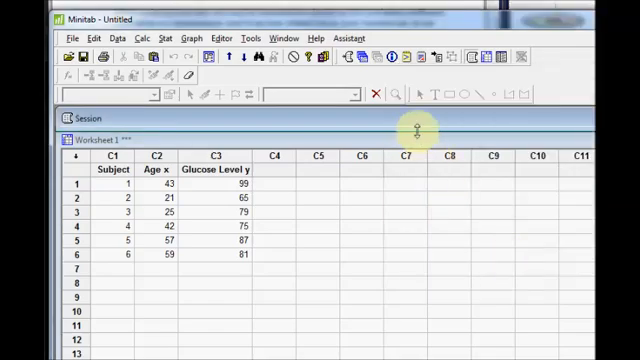